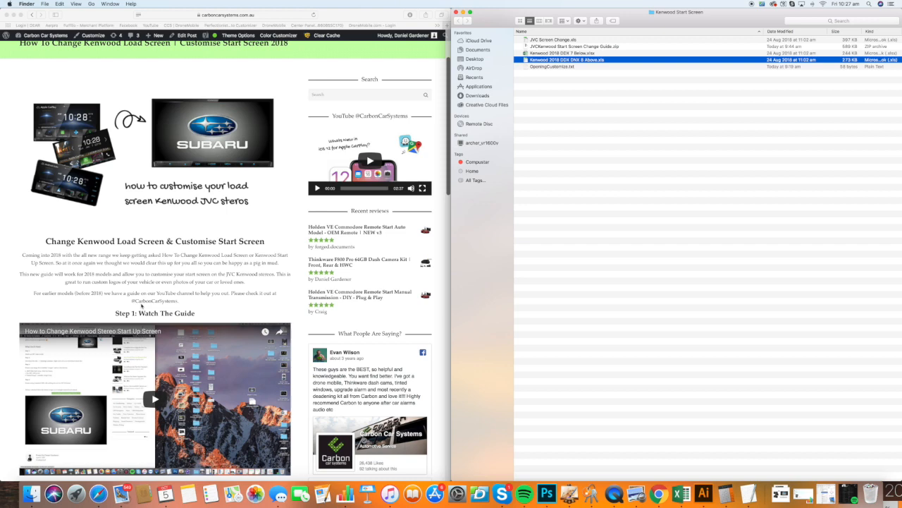
Scroll the Carbon Car Systems guide down to Step 2: Download Files Here
scroll(down, 3)
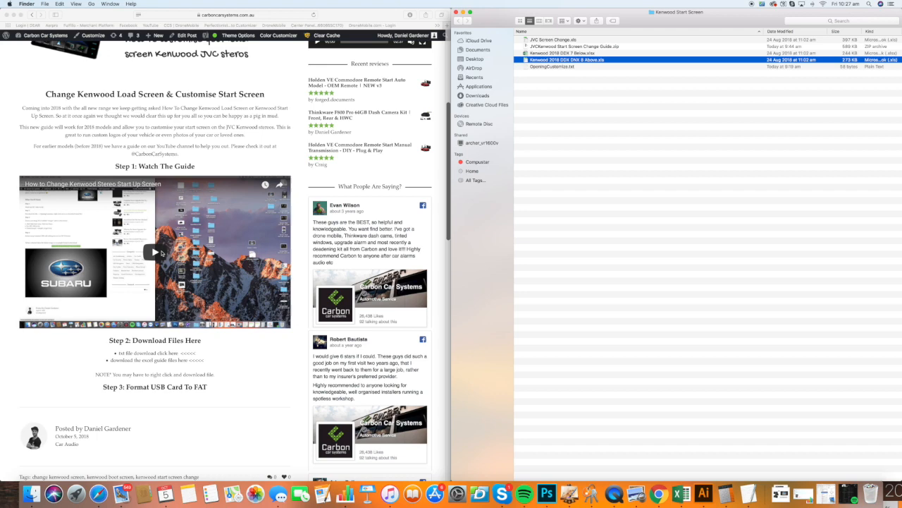
scroll(down, 3)
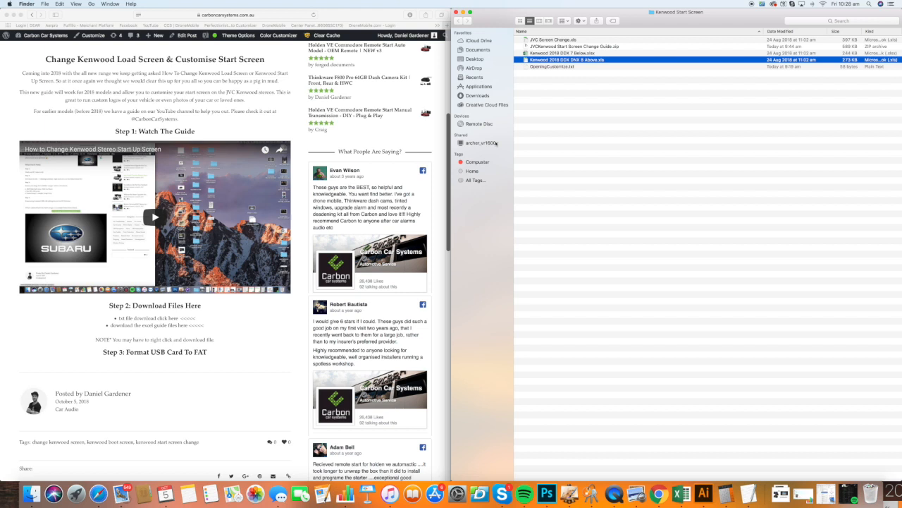
click(155, 324)
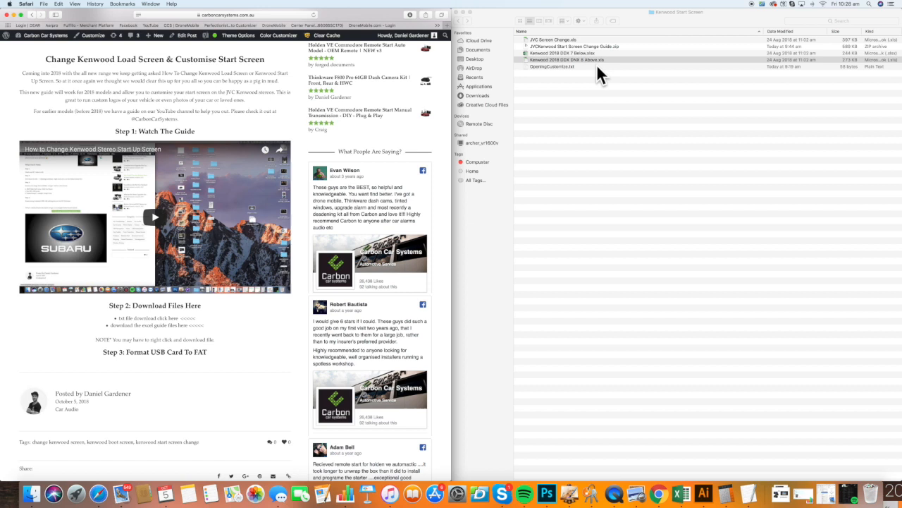
click(567, 59)
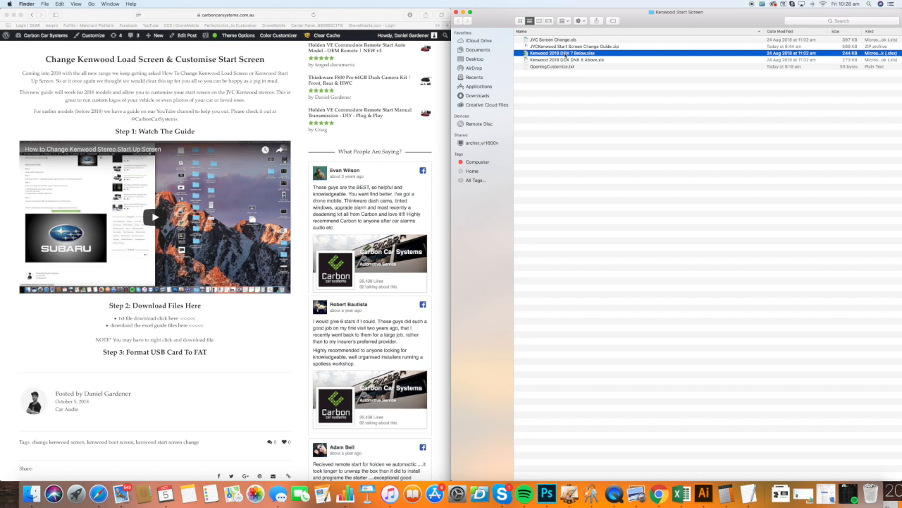
click(575, 45)
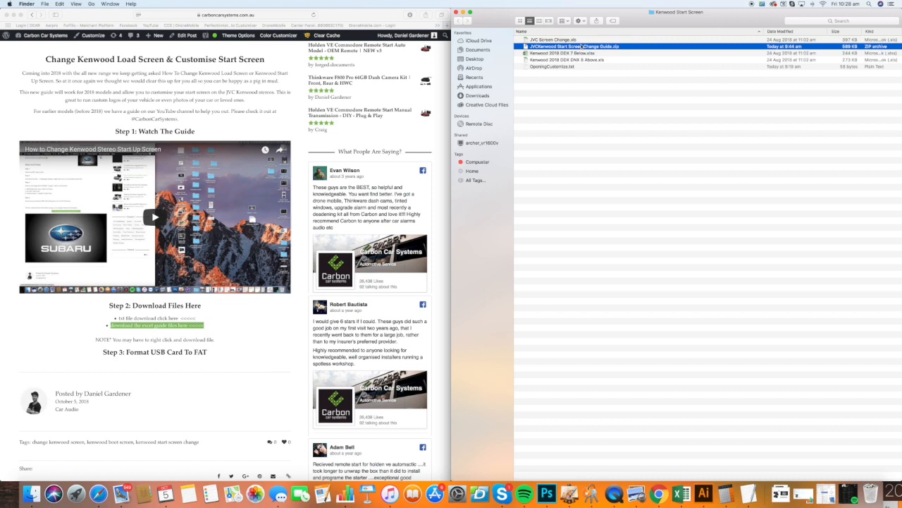
click(553, 68)
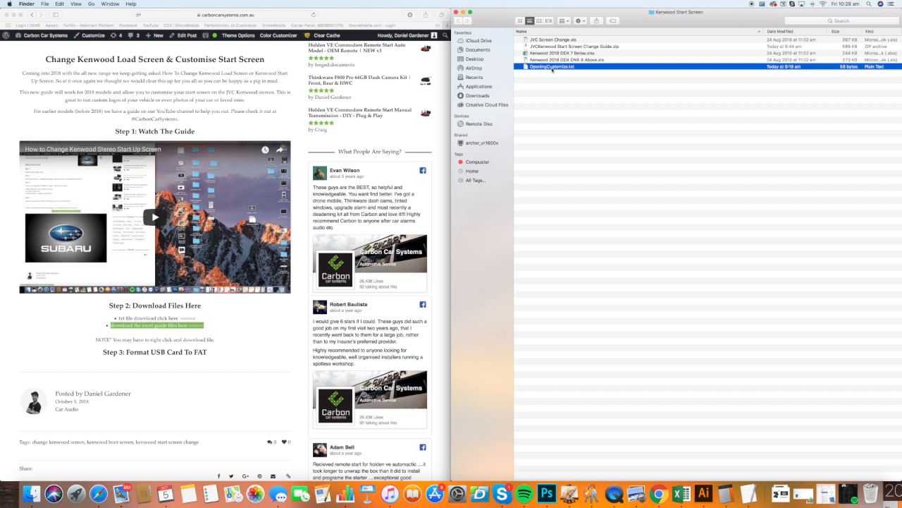
Open OpeningCustomize.txt from Finder in TextEdit and bring up its file options
double_click(552, 67)
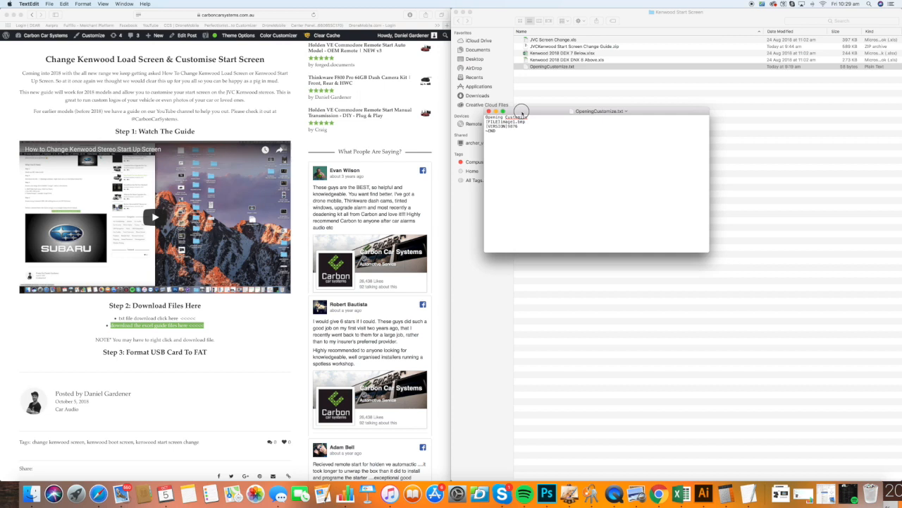
right_click(564, 59)
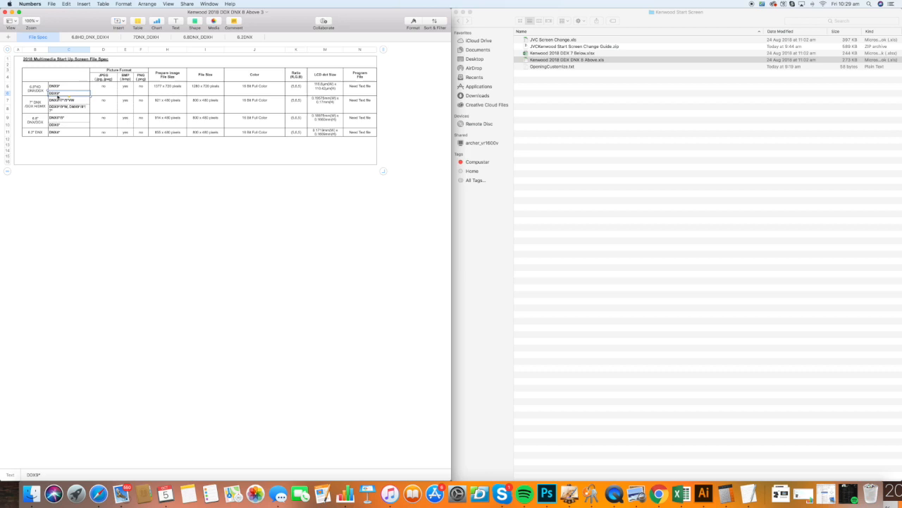
Inspect the model, picture format, prepare image size and file size cells of the spec table
click(125, 86)
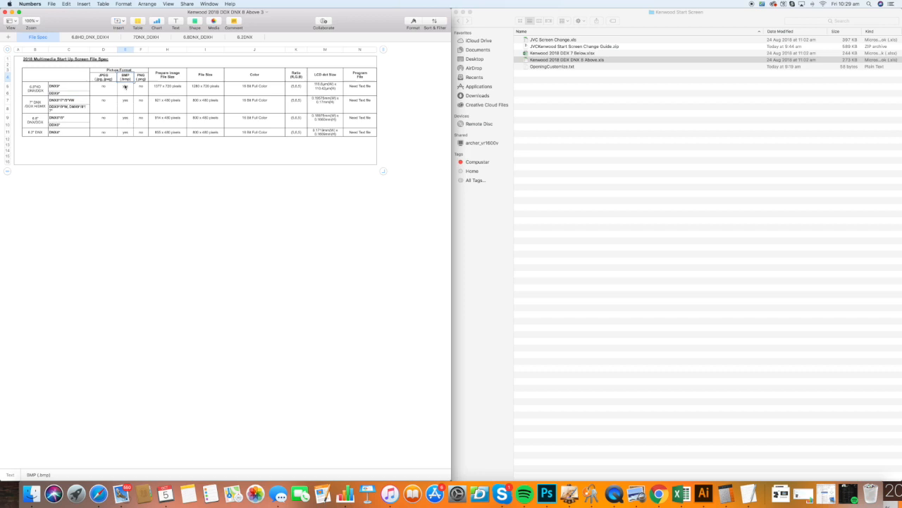
click(168, 86)
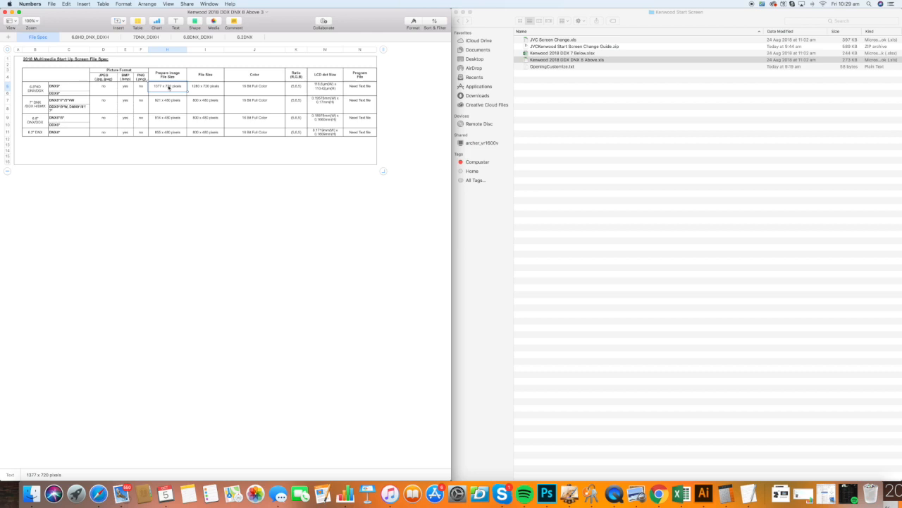
click(206, 86)
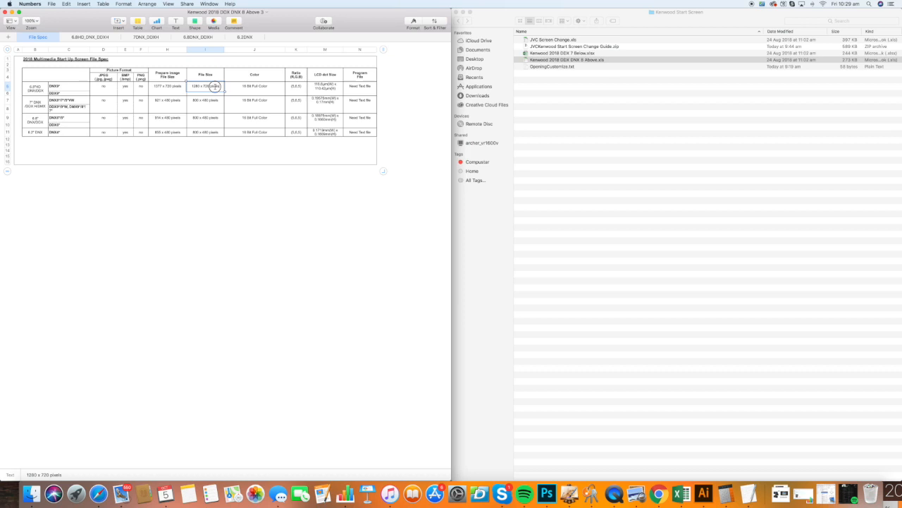
click(296, 86)
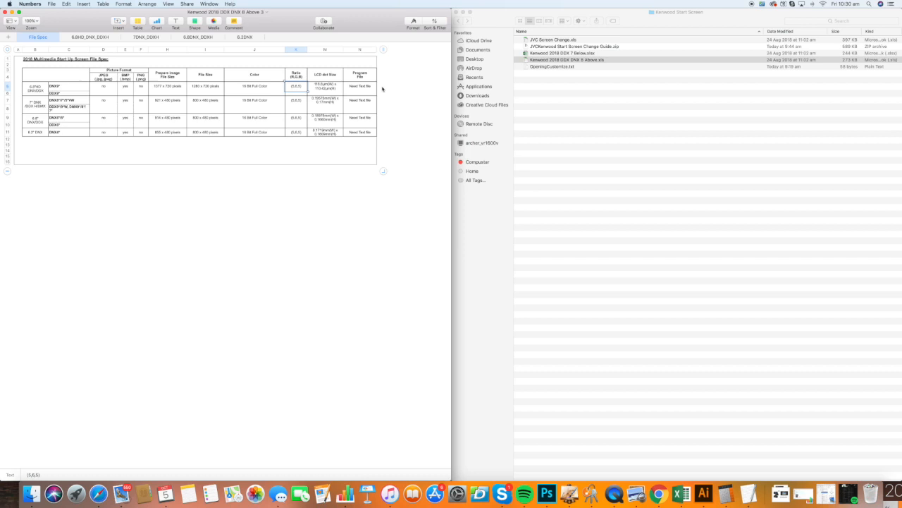
Show the first model group's image spec sheet (914 x 480 pixels)
click(90, 37)
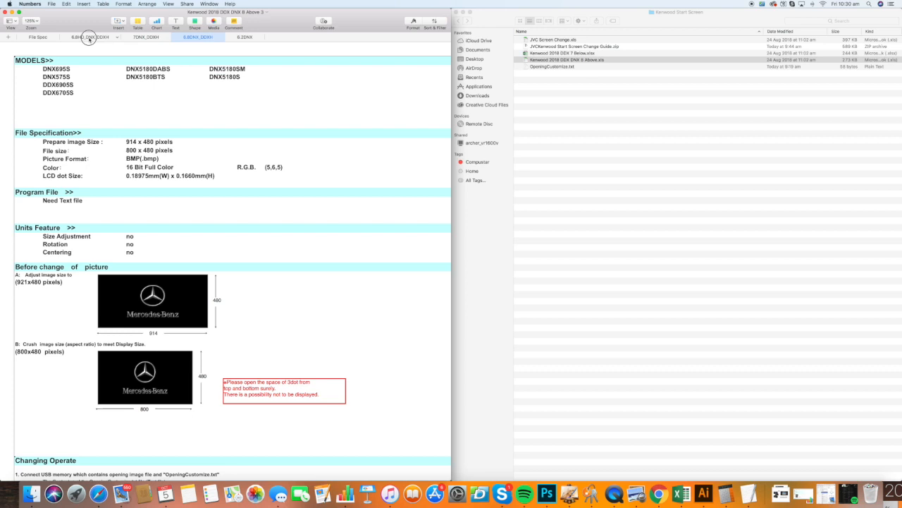
Show the 1377 x 720 model group's sheet and scroll to its Changing Operate steps
click(90, 37)
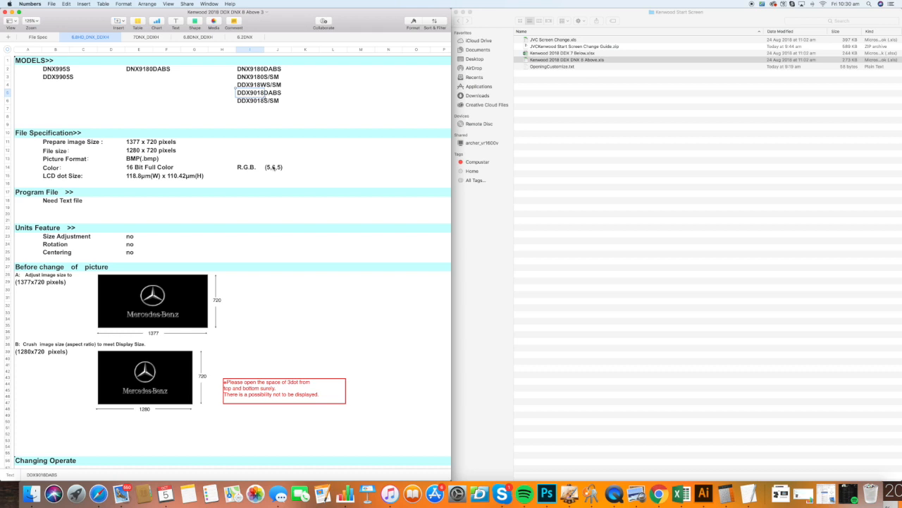
click(553, 68)
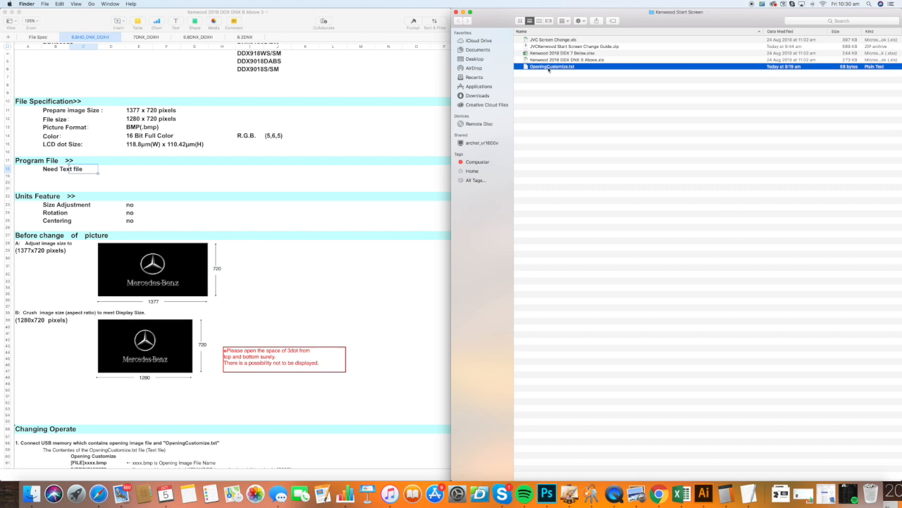
scroll(down, 3)
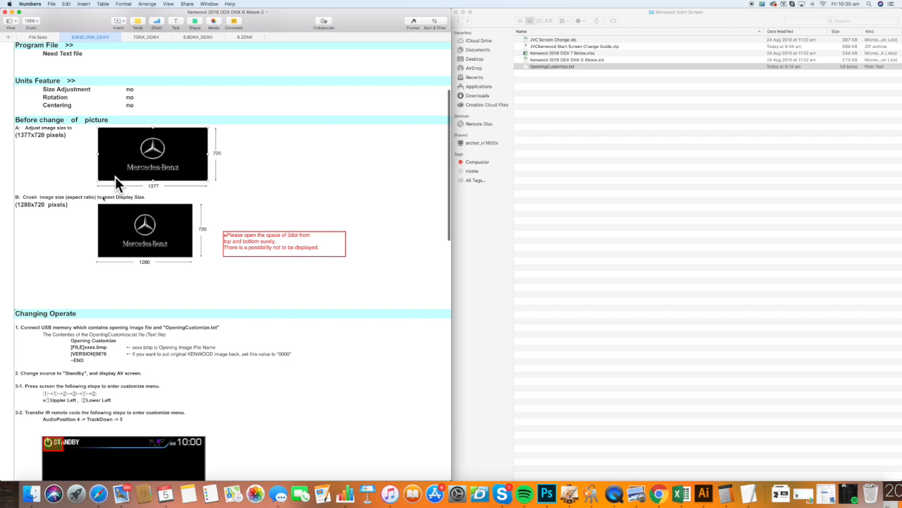
scroll(down, 3)
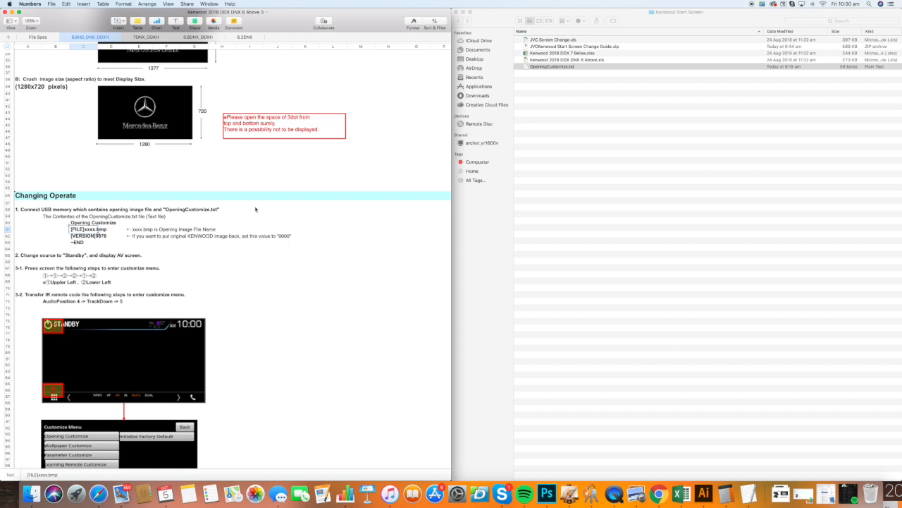
Open OpeningCustomize.txt in TextEdit and scroll the sheet to the Opening Customize menu step
double_click(552, 68)
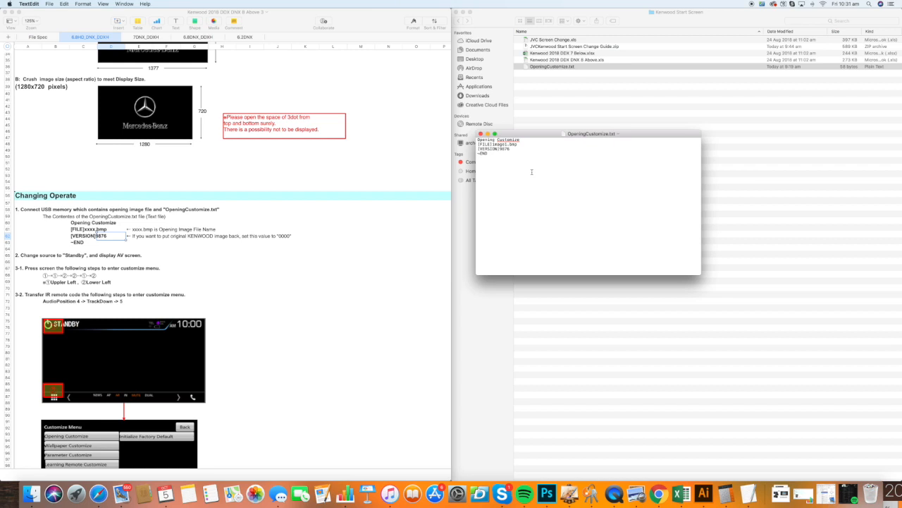
mouse_move(263, 261)
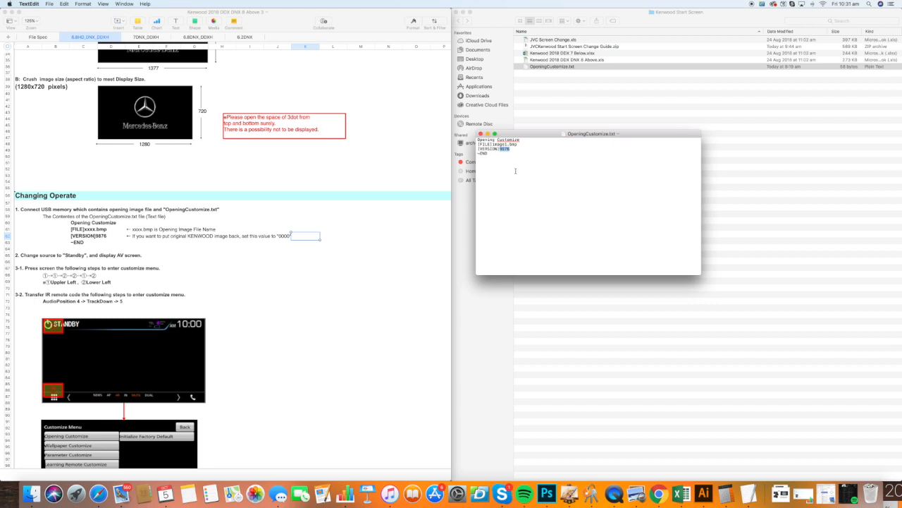
scroll(down, 3)
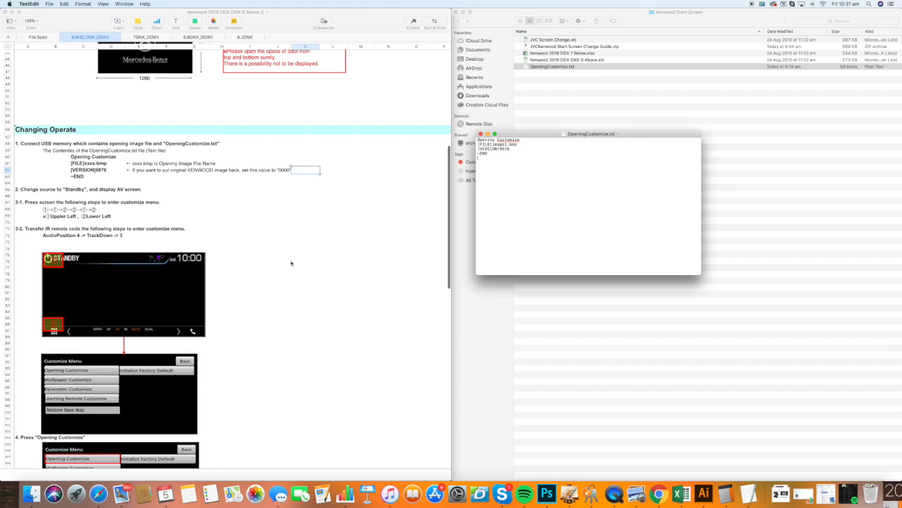
Scroll through the Opening Customize processing and completion screens, then back to the MODELS section
scroll(down, 3)
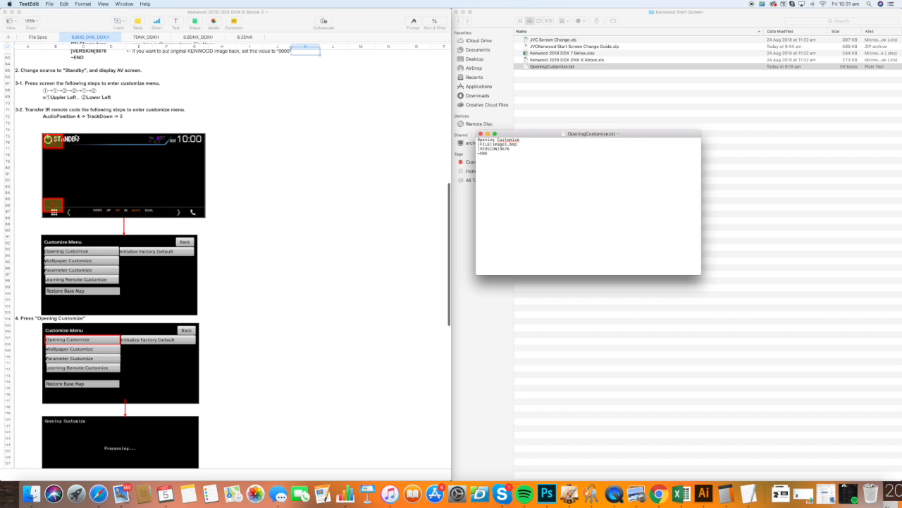
mouse_move(118, 167)
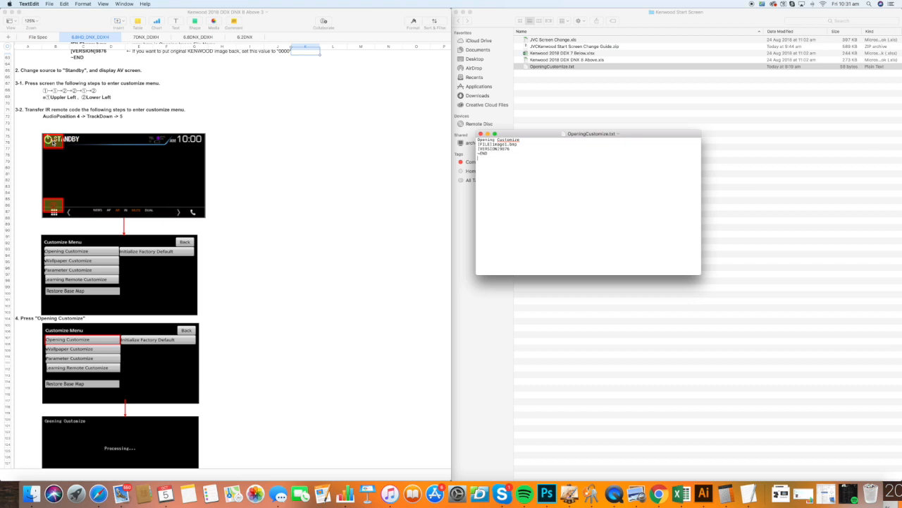
mouse_move(53, 213)
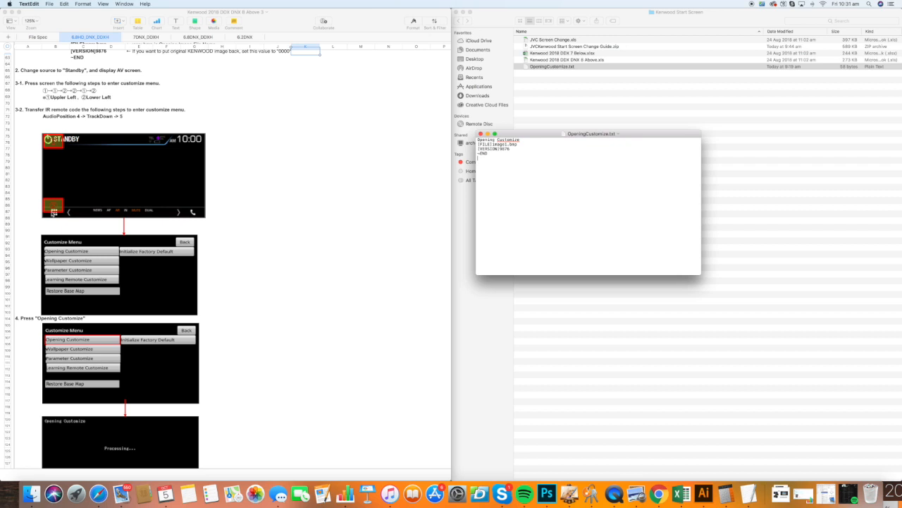
scroll(down, 3)
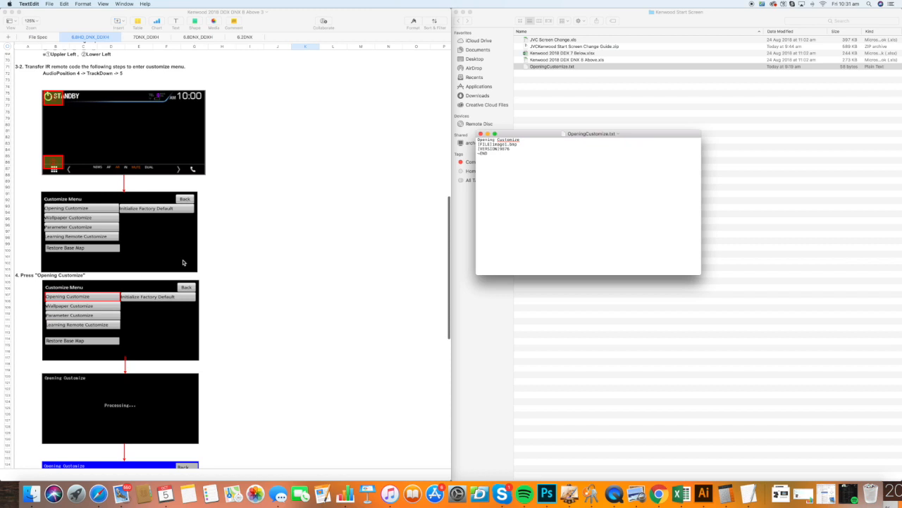
scroll(down, 3)
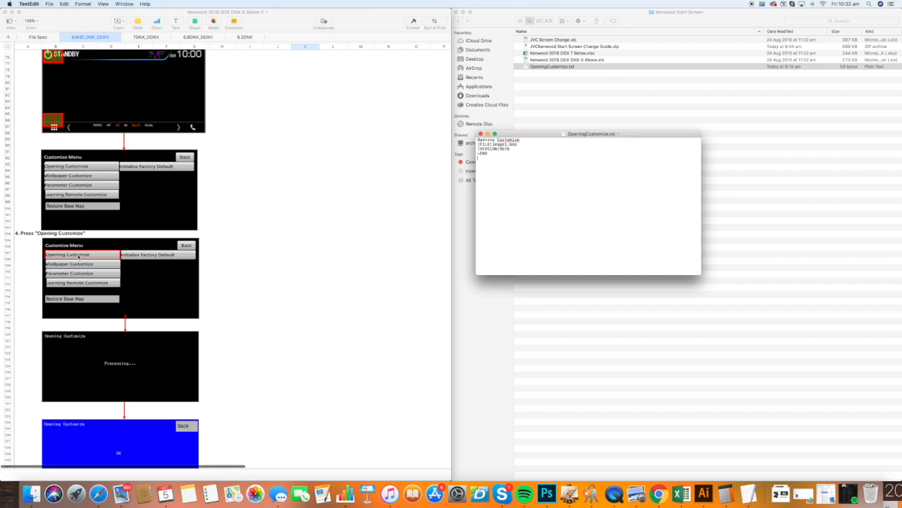
scroll(down, 3)
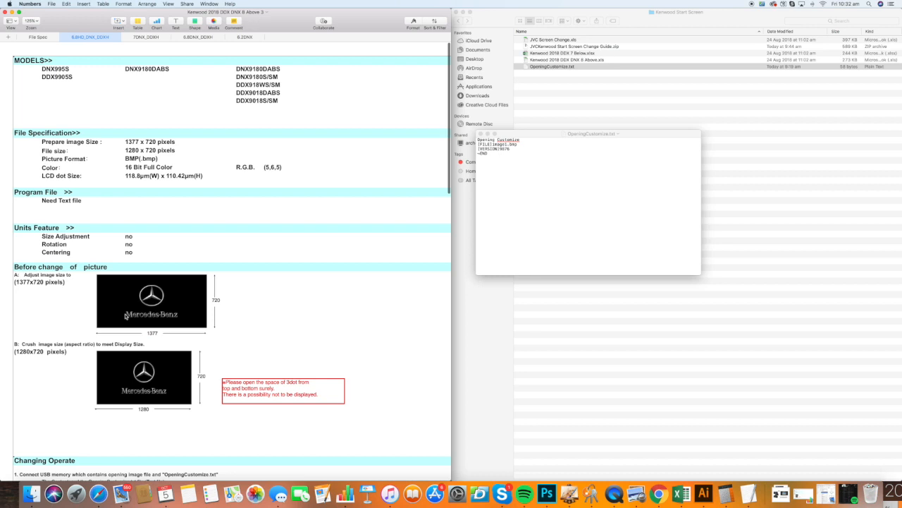
Show the 921 x 480 models sheet, then select JVC Screen Change.xls in Finder without acting on it
click(146, 37)
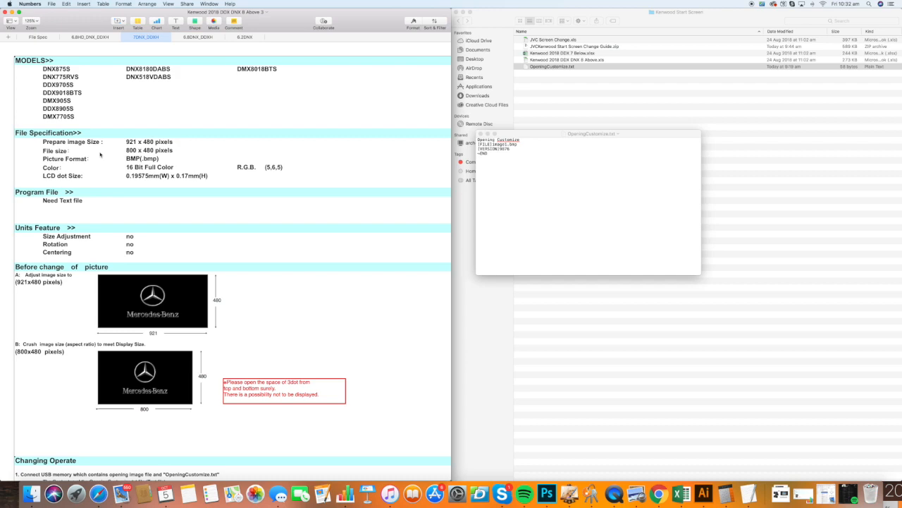
right_click(537, 40)
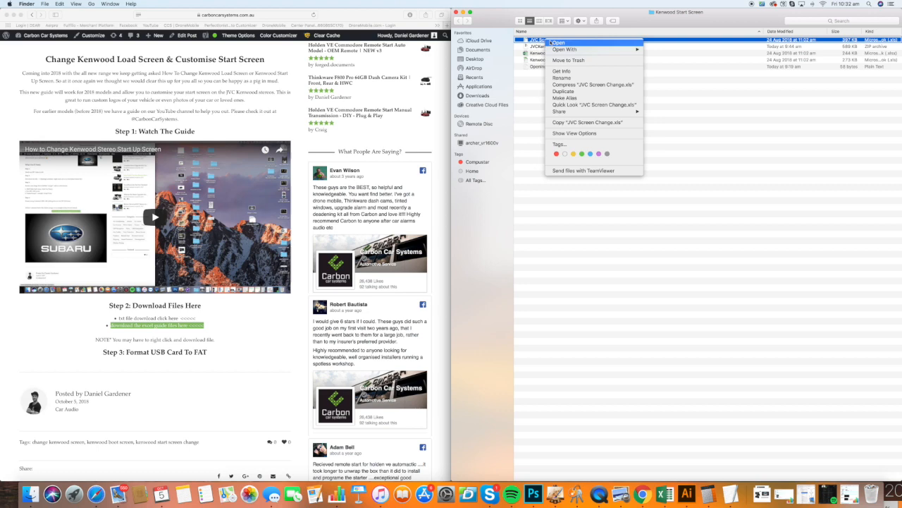
click(558, 42)
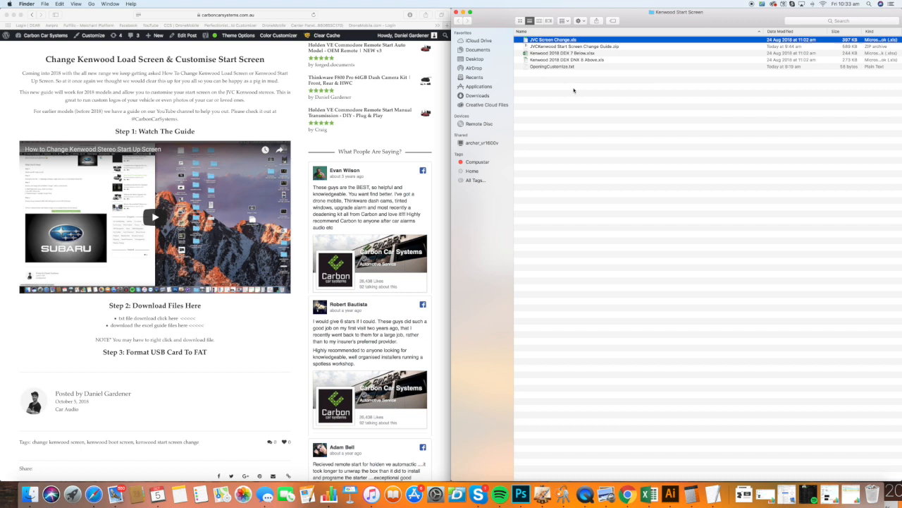
Bring the Safari guide back to its top and reopen the OpeningCustomize text beside it
click(553, 68)
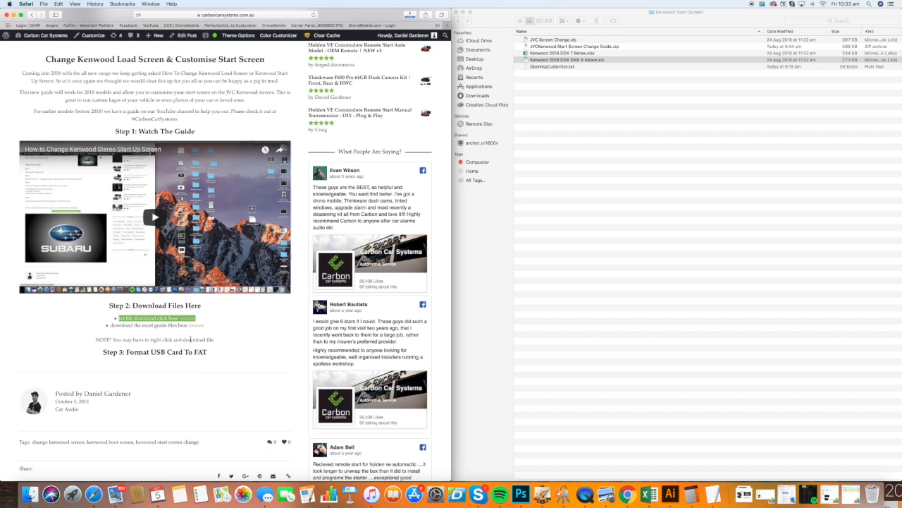
double_click(553, 68)
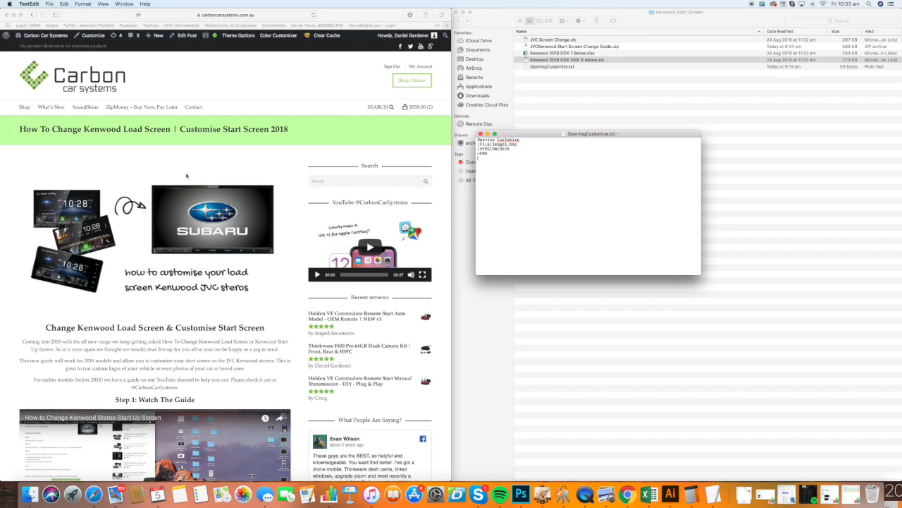
mouse_move(268, 237)
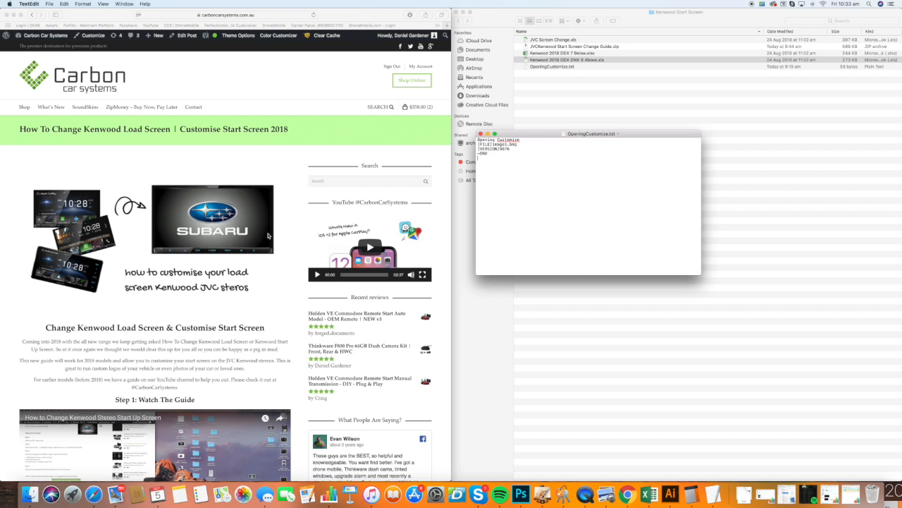
mouse_move(291, 156)
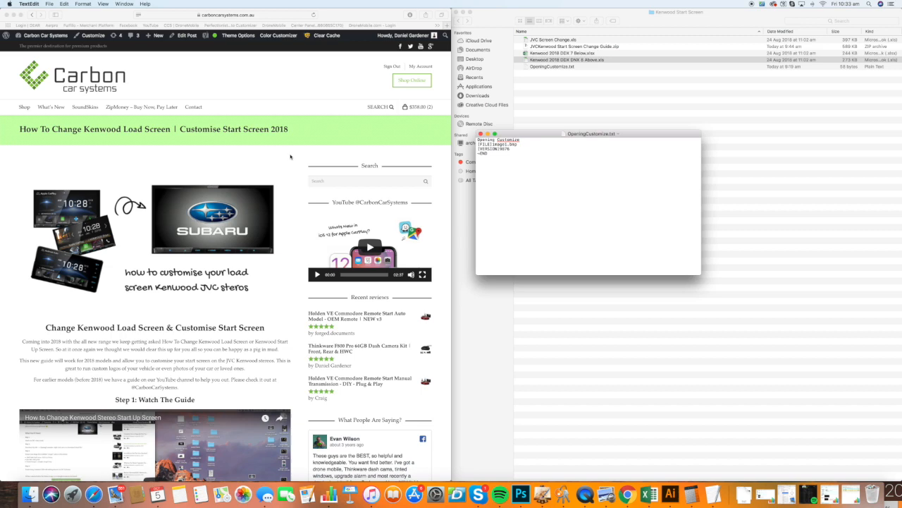